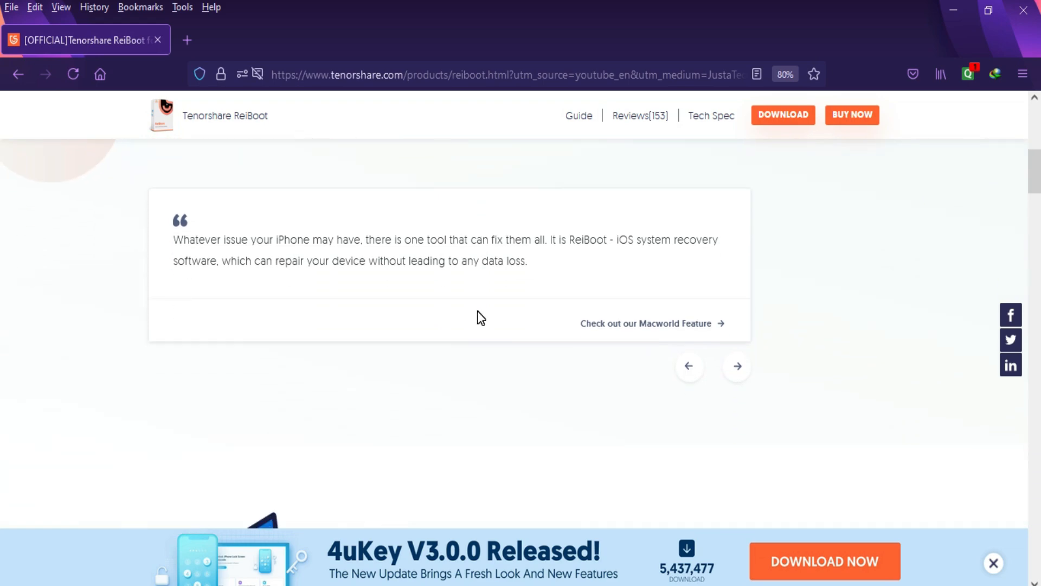
# - Browse ReiBoot's product page features and show the iPhone Error issues list
pyautogui.scroll(-3)
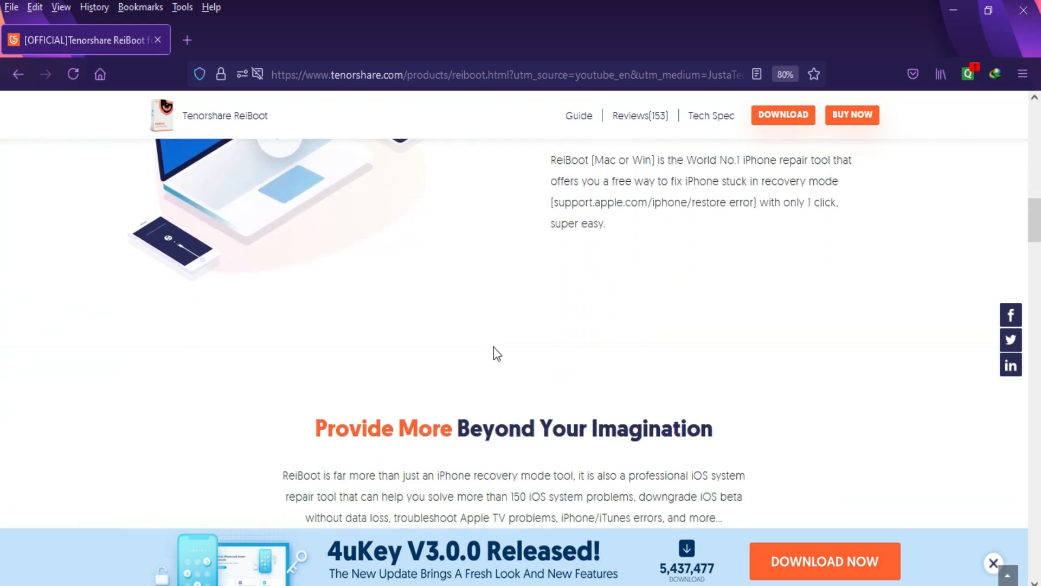
pyautogui.scroll(-3)
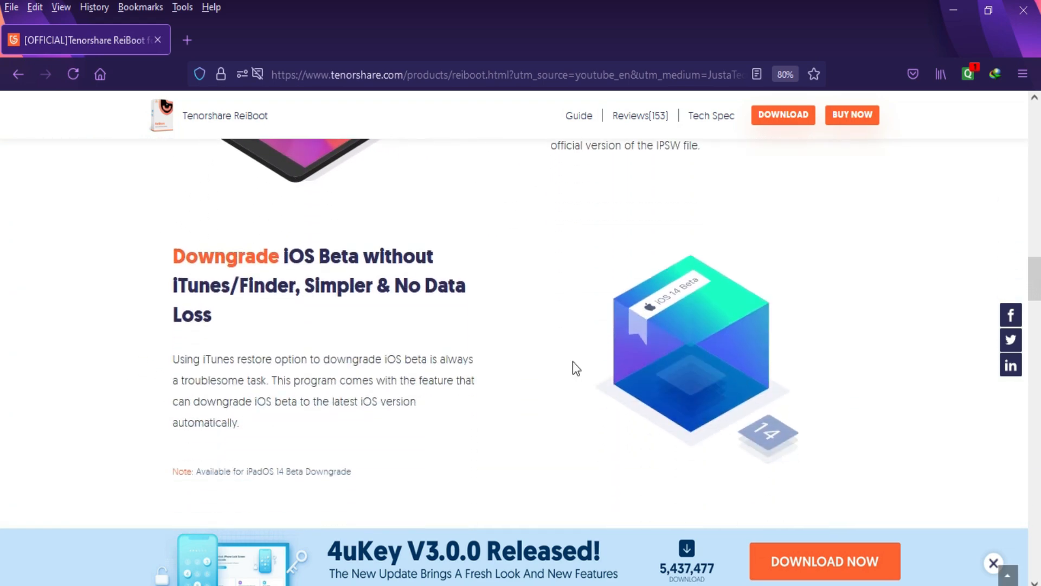
pyautogui.scroll(-3)
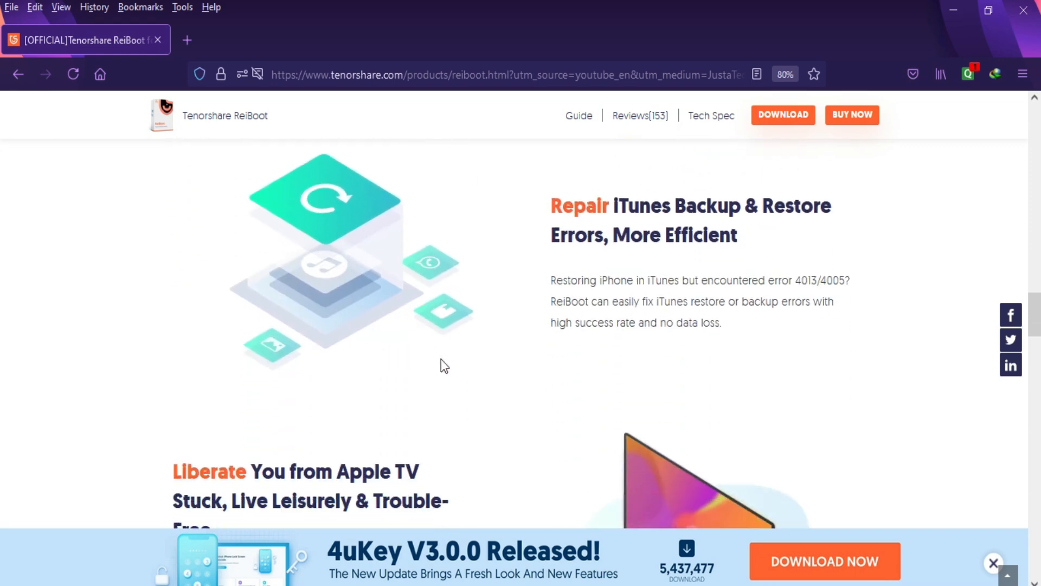
pyautogui.scroll(-3)
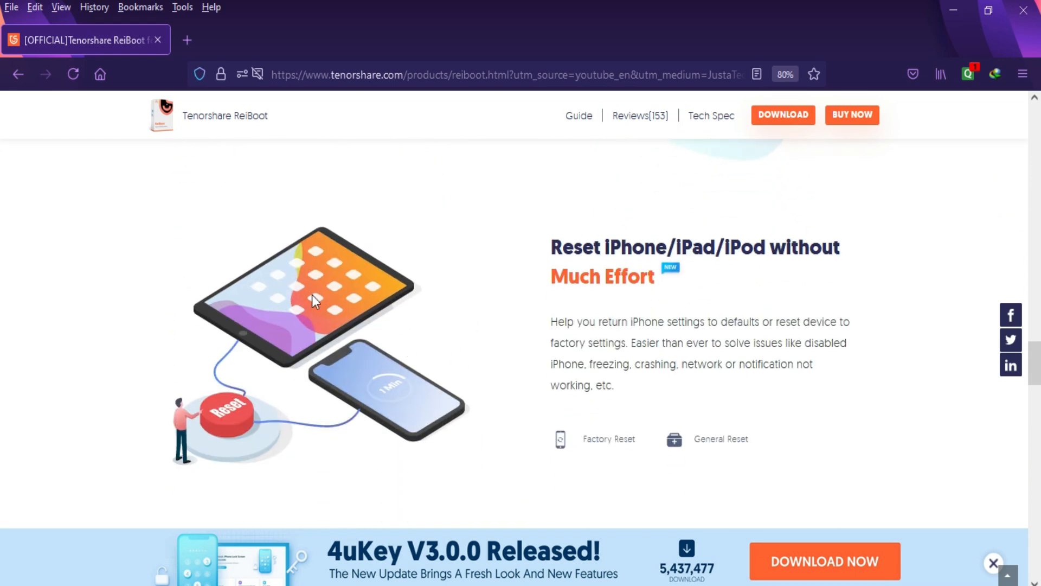
pyautogui.scroll(-3)
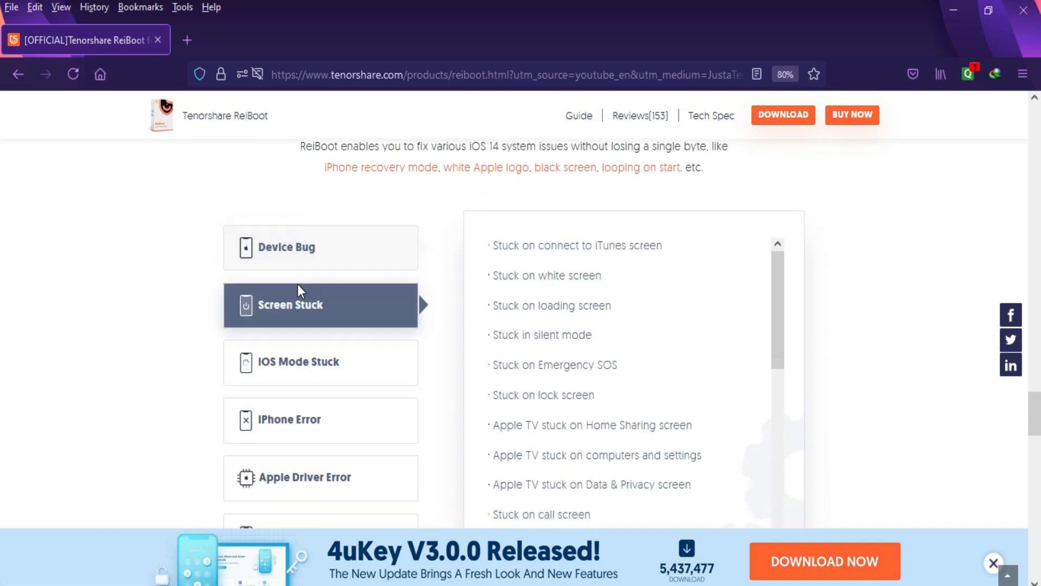
pyautogui.click(320, 420)
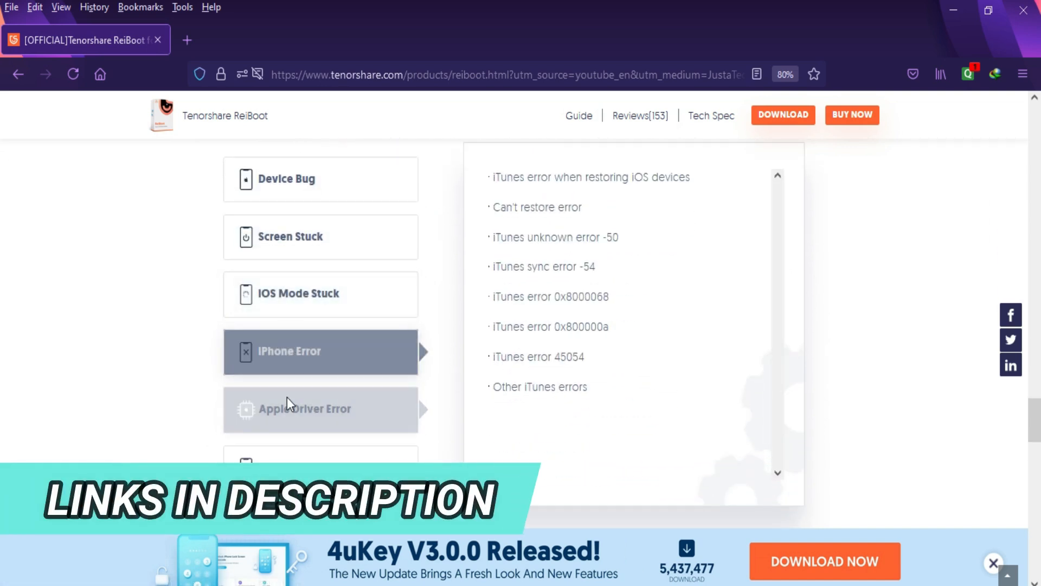
# - Return to the top and start downloading the free Windows version of ReiBoot
pyautogui.scroll(-3)
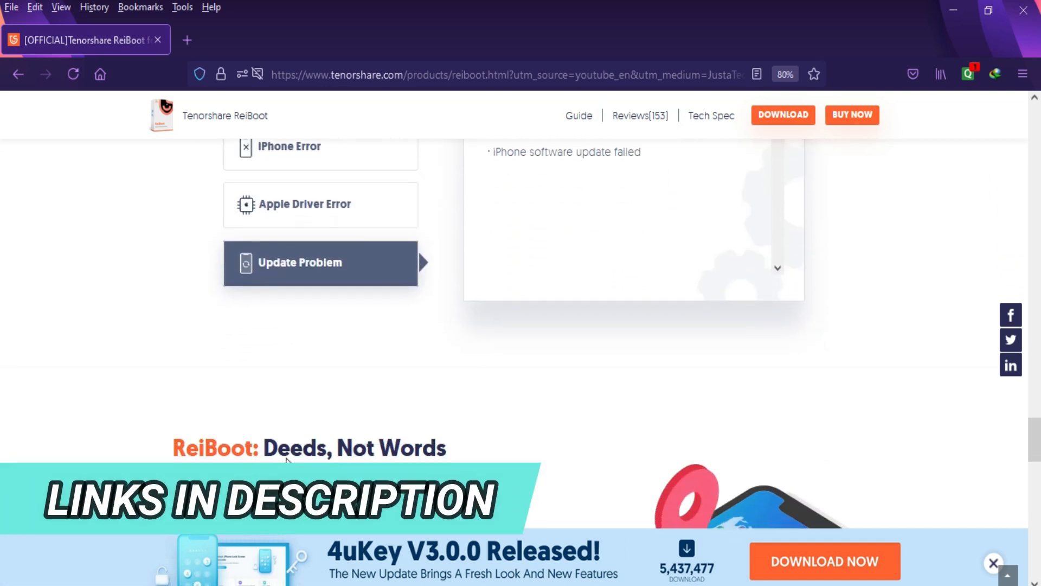
pyautogui.scroll(3)
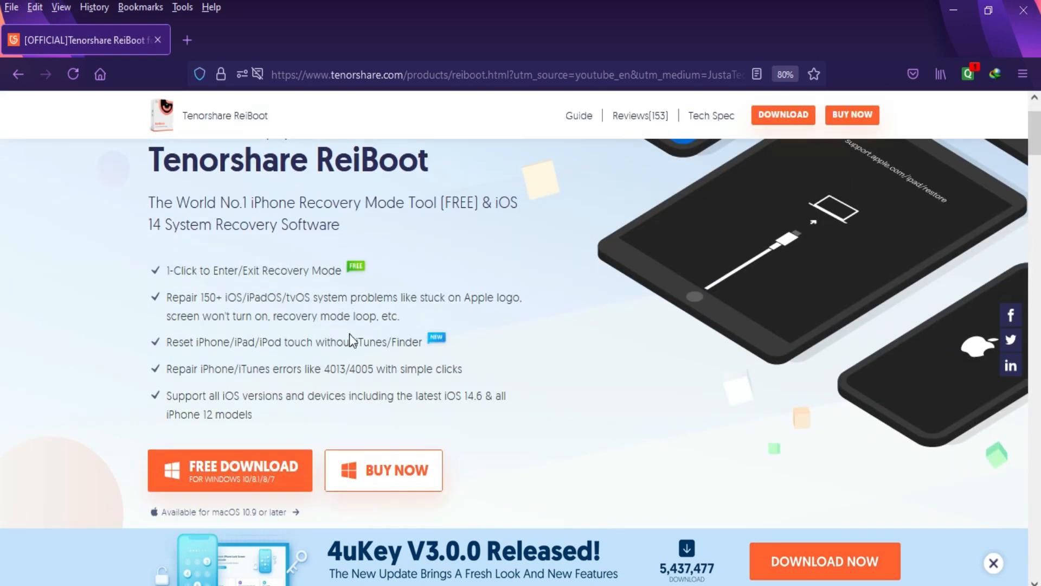
pyautogui.click(236, 516)
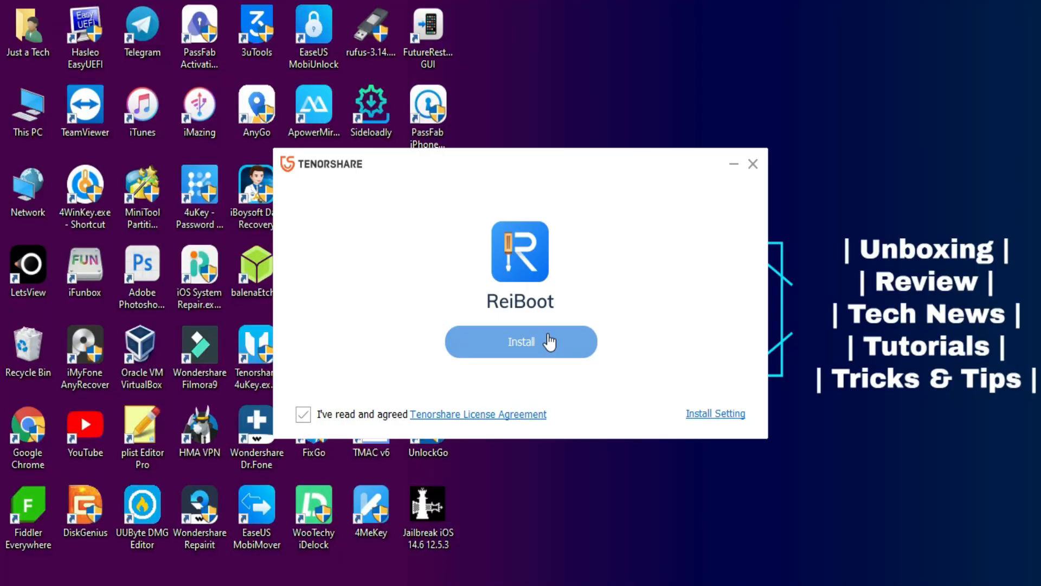
# - Run the Tenorshare installer's Install to put a ReiBoot shortcut on the desktop
pyautogui.click(521, 342)
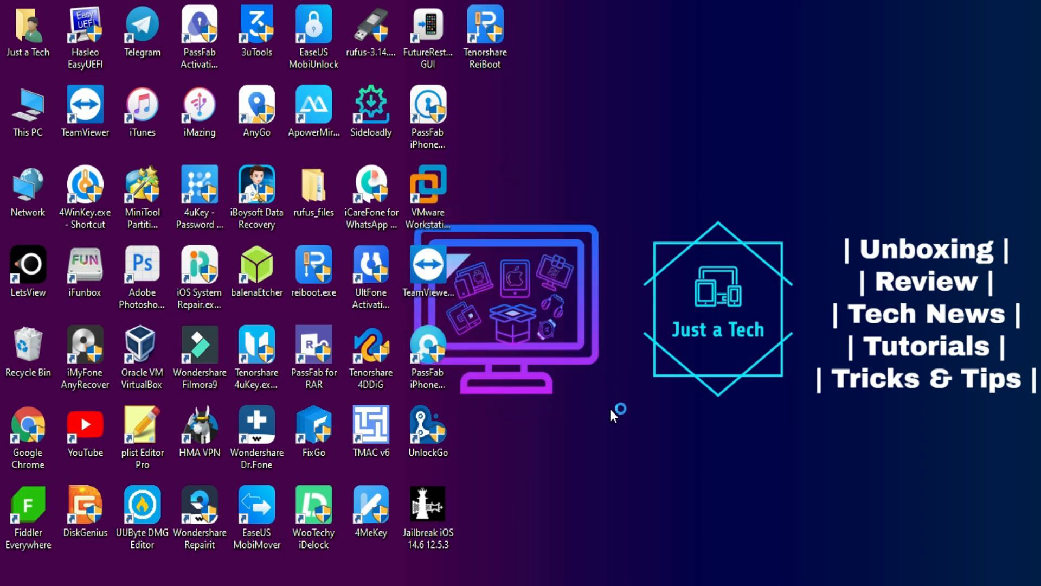
# - Launch Tenorshare ReiBoot from its desktop shortcut to reach the iOS System Repair screen
pyautogui.doubleClick(485, 25)
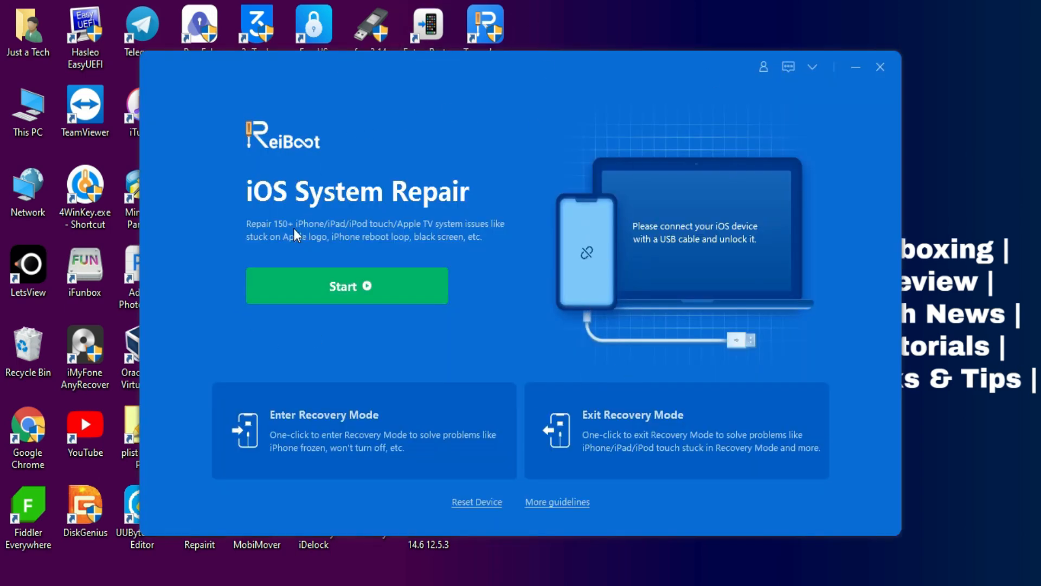
pyautogui.moveTo(440, 428)
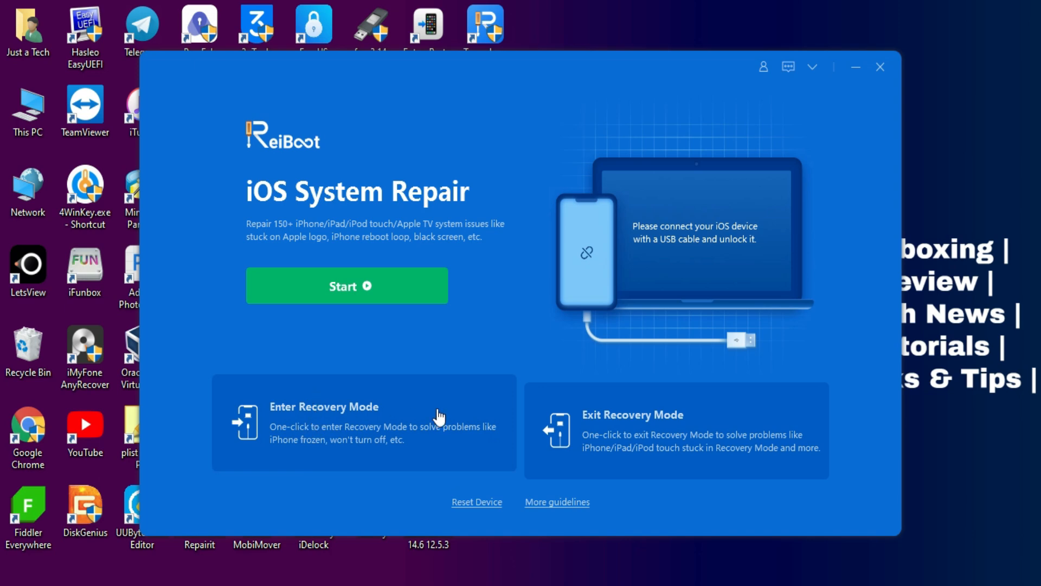
pyautogui.moveTo(317, 184)
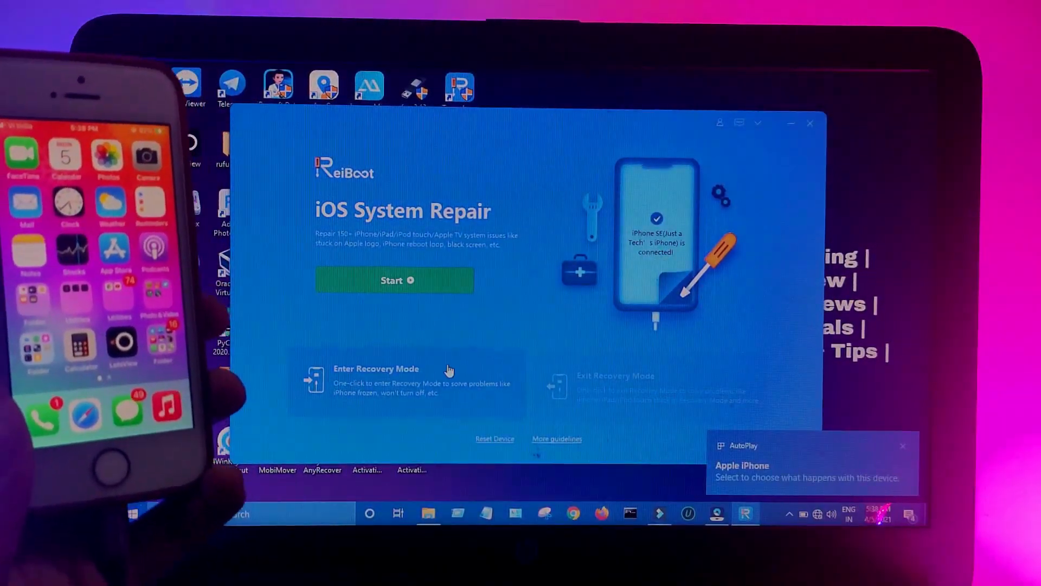
# - Enter recovery mode on the iPhone, then exit it and dismiss the success message
pyautogui.click(397, 382)
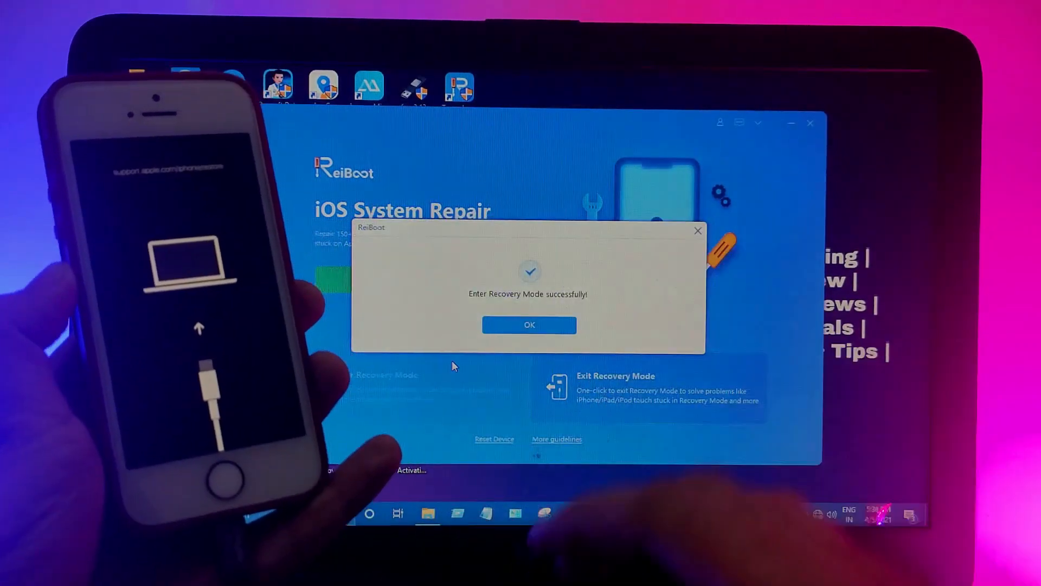
pyautogui.click(529, 325)
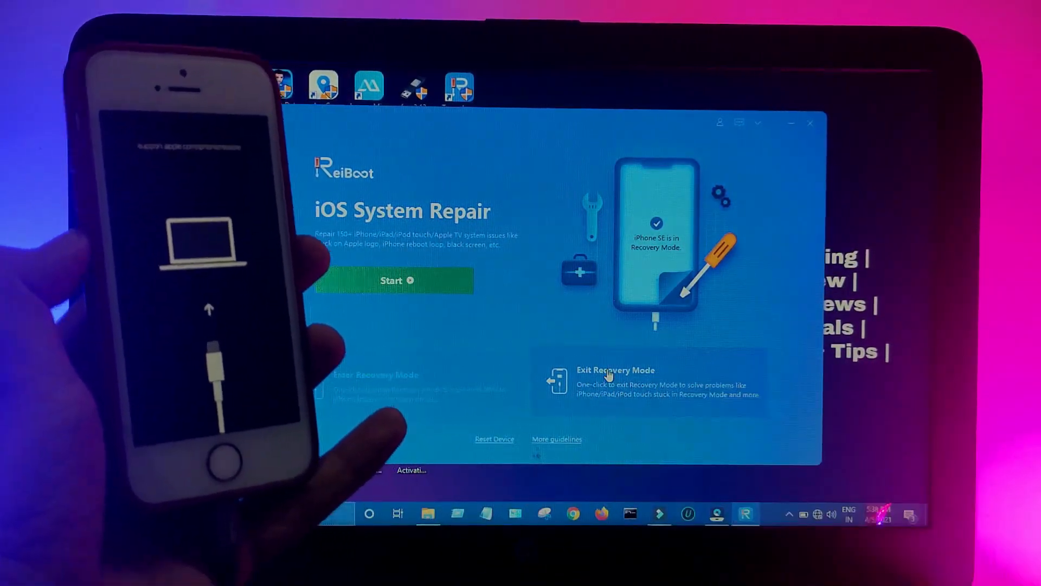
pyautogui.click(616, 370)
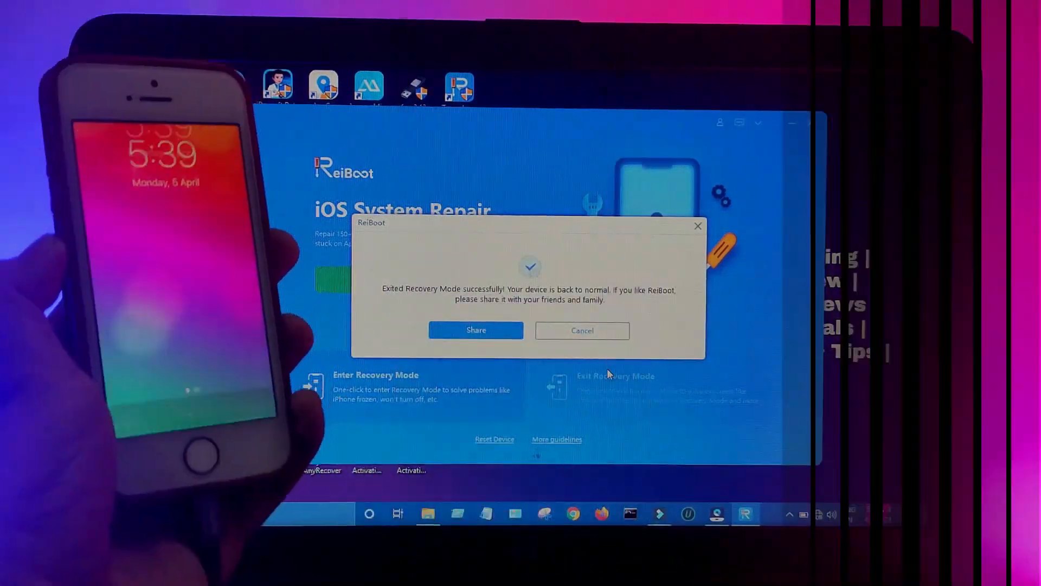
pyautogui.click(582, 331)
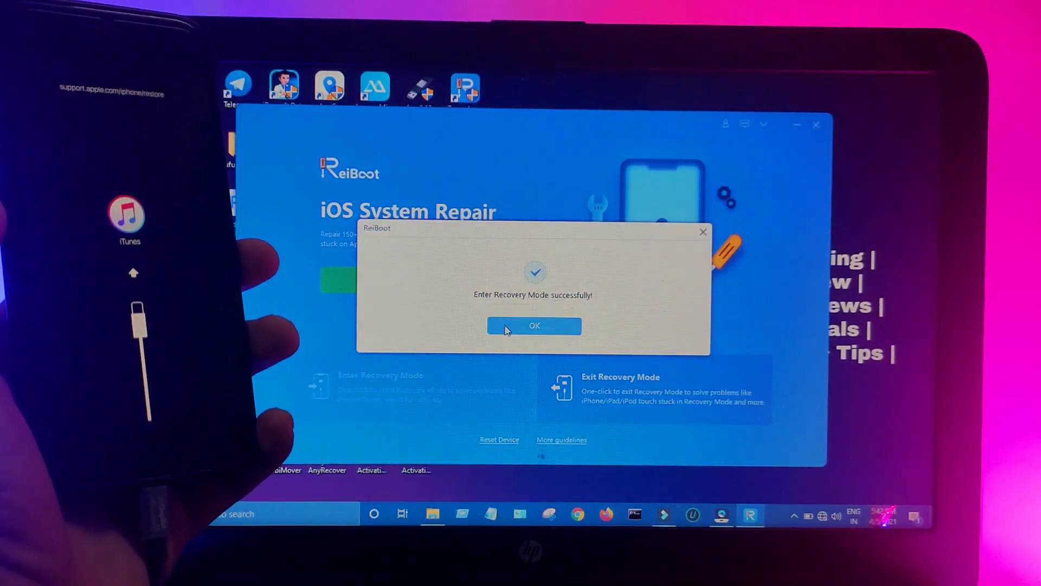
# - Dismiss the 'Enter Recovery Mode successfully' message and start iOS System Repair
pyautogui.click(534, 325)
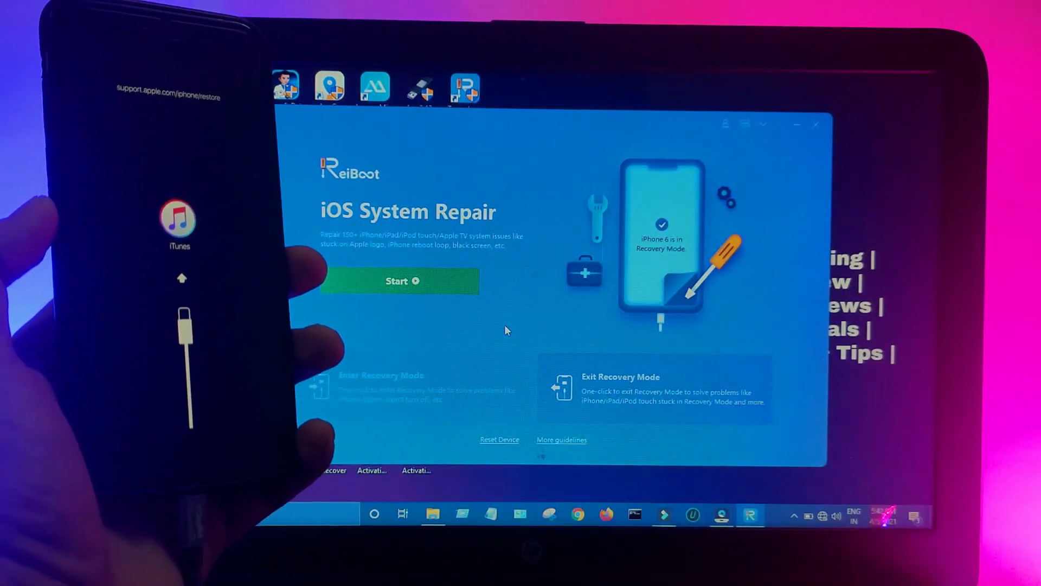
pyautogui.click(403, 281)
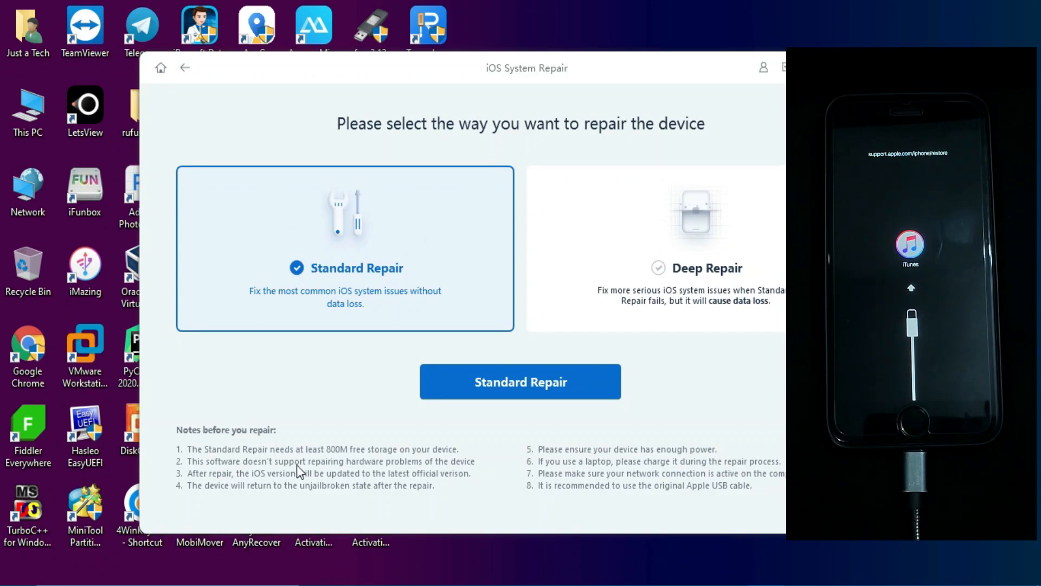
pyautogui.moveTo(398, 482)
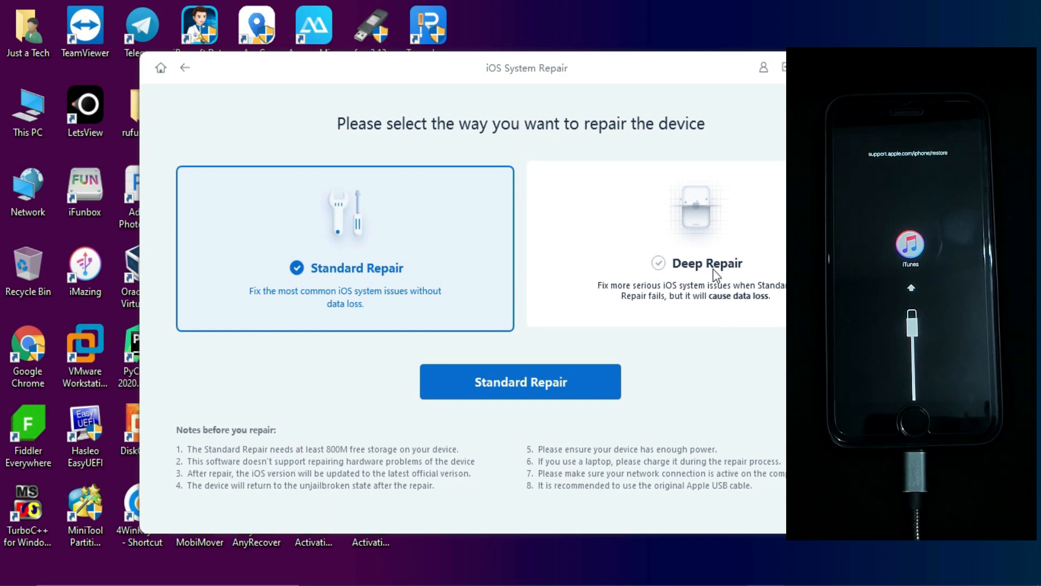
# - Compare Deep Repair with Standard Repair, then proceed with Standard Repair
pyautogui.click(708, 263)
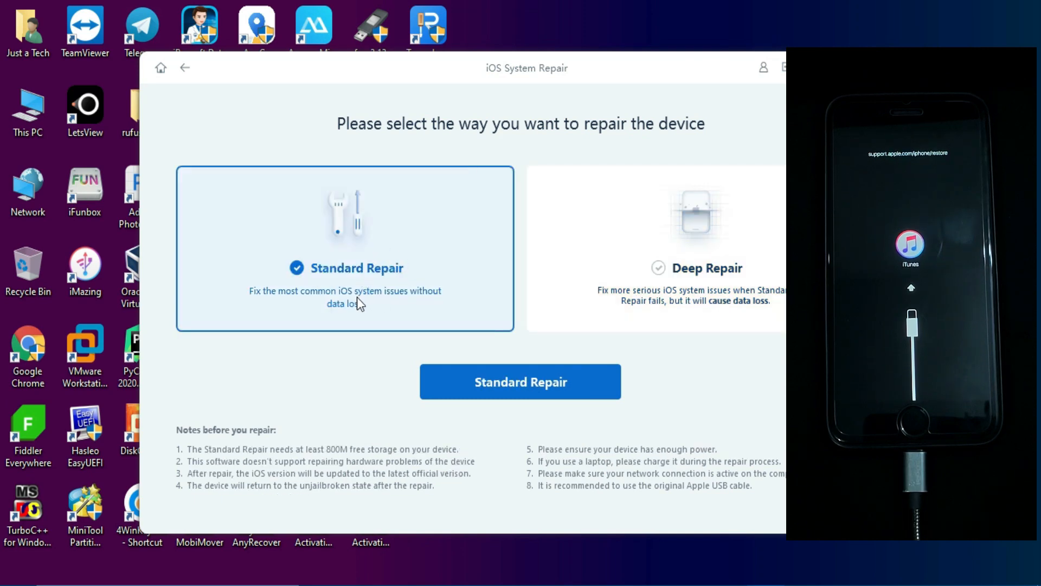
pyautogui.moveTo(607, 308)
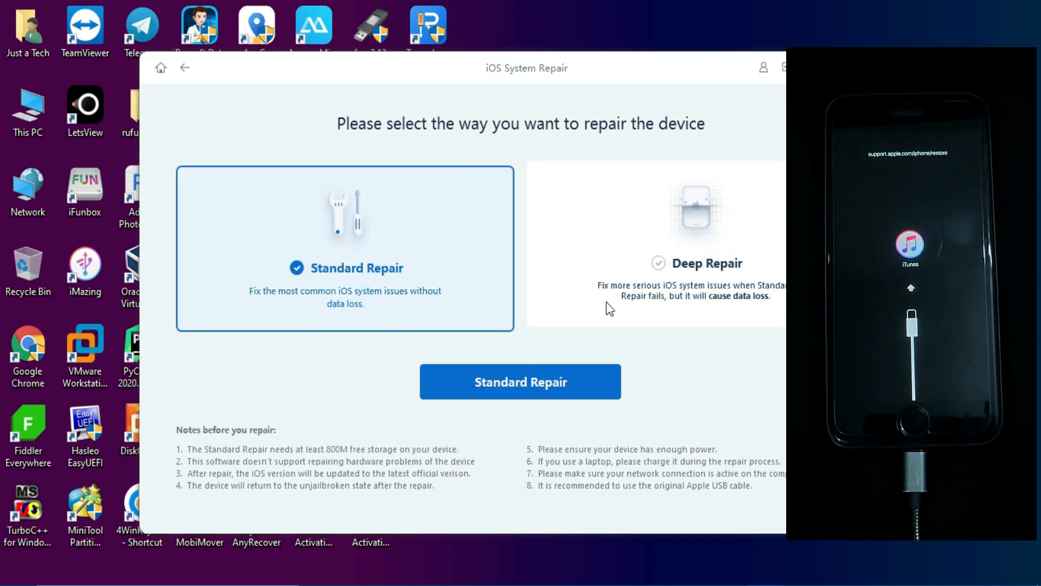
pyautogui.click(658, 246)
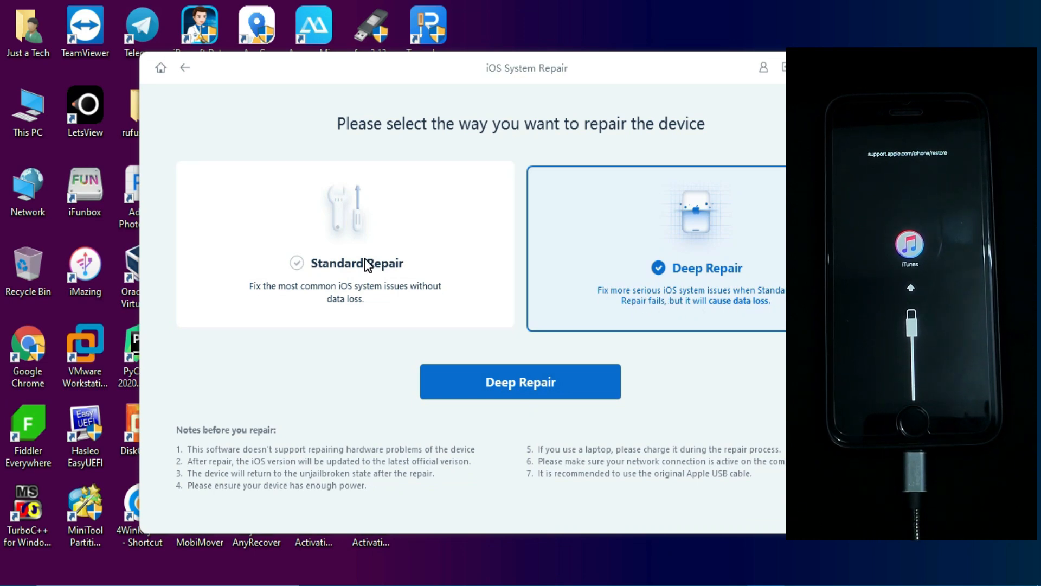
pyautogui.click(358, 263)
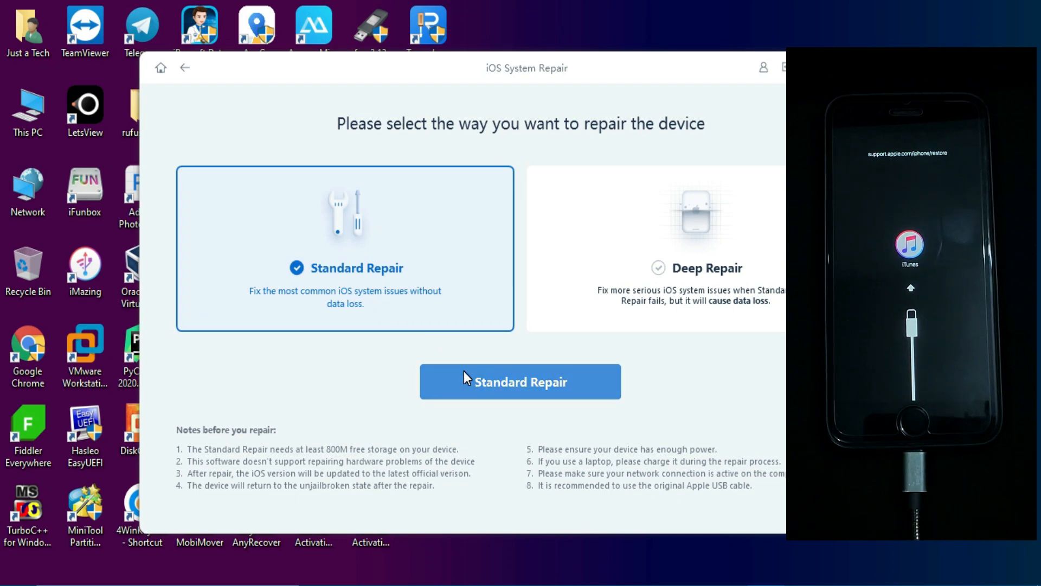
pyautogui.click(520, 381)
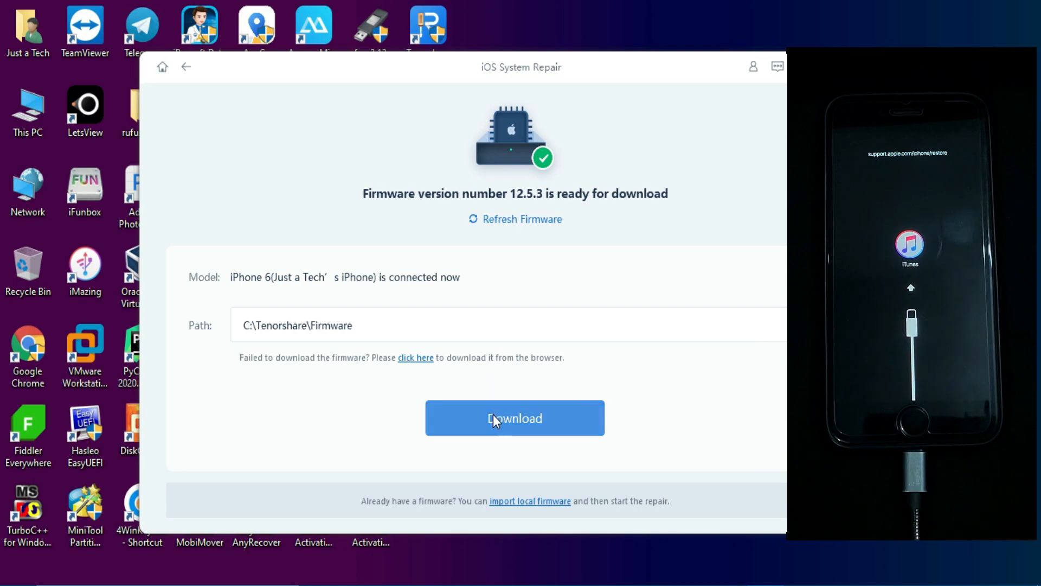
# - Import local firmware iPhone_4.0_64bit_12.5.3_16H41_Restore.ipsw as the repair package
pyautogui.click(515, 417)
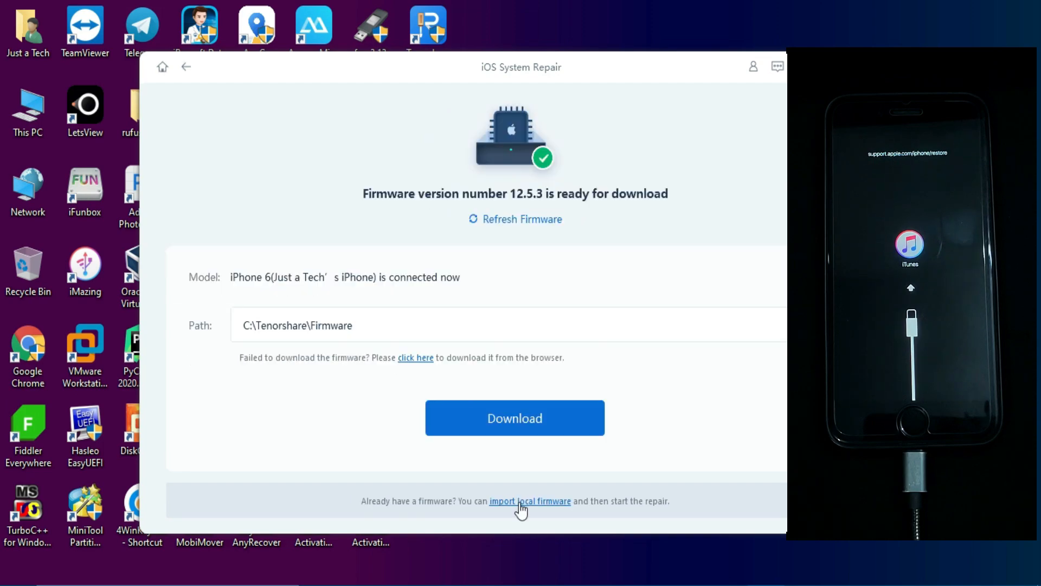
pyautogui.click(530, 501)
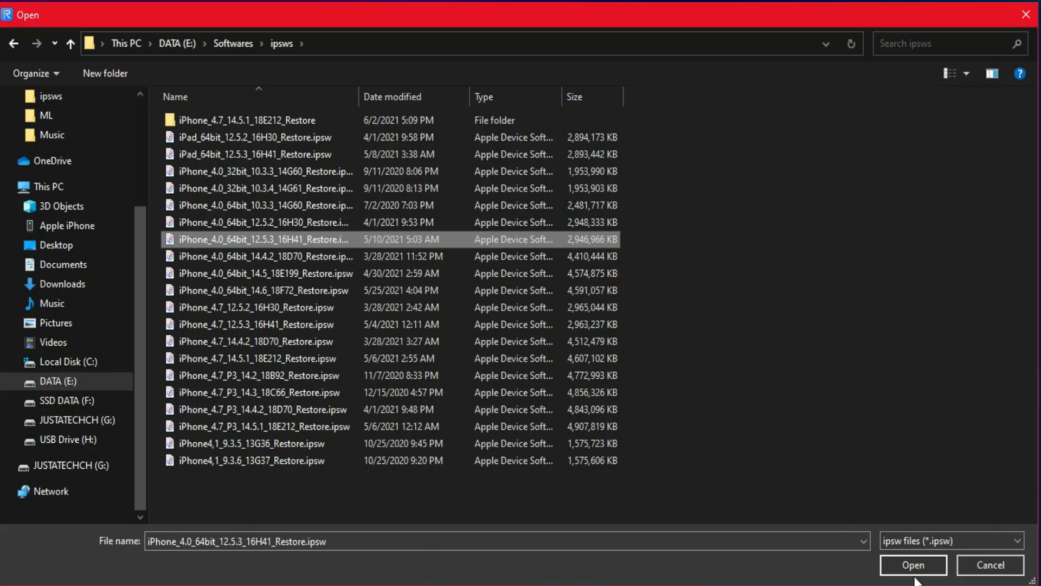
pyautogui.click(914, 564)
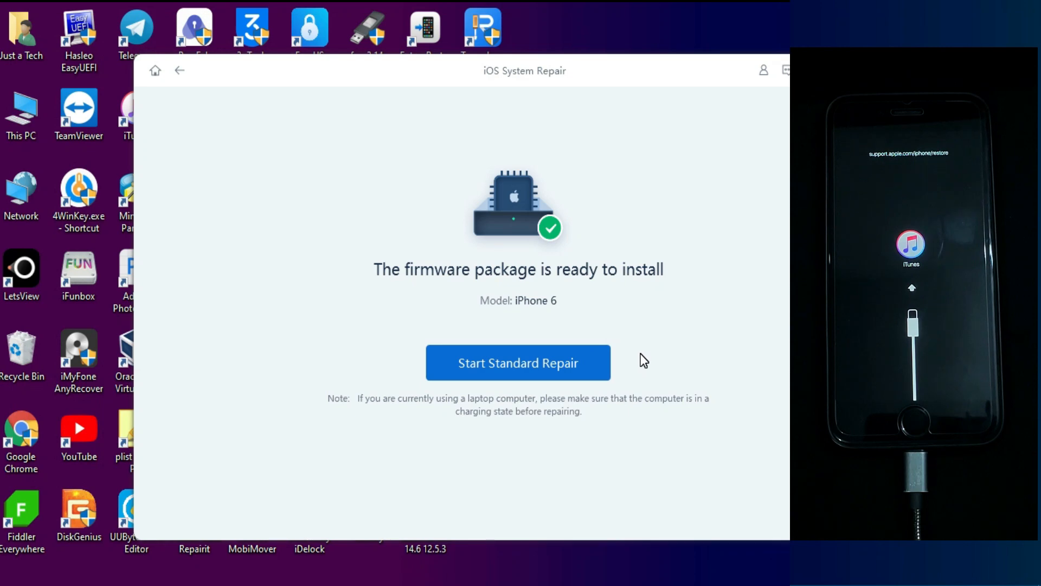
pyautogui.moveTo(622, 362)
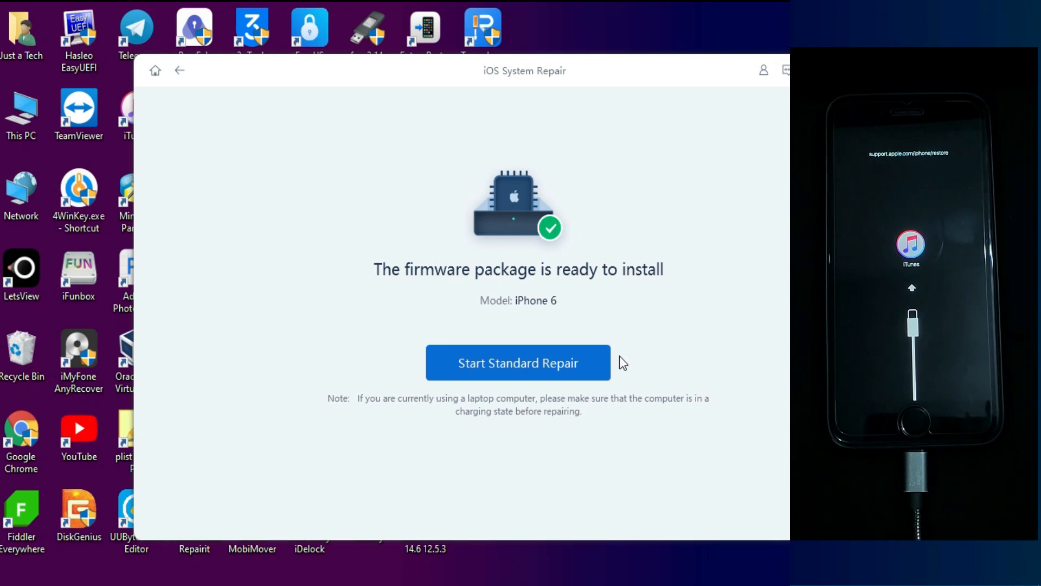
# - Run Standard Repair to completion, close the done screen, and view the ReiBoot product page
pyautogui.click(521, 362)
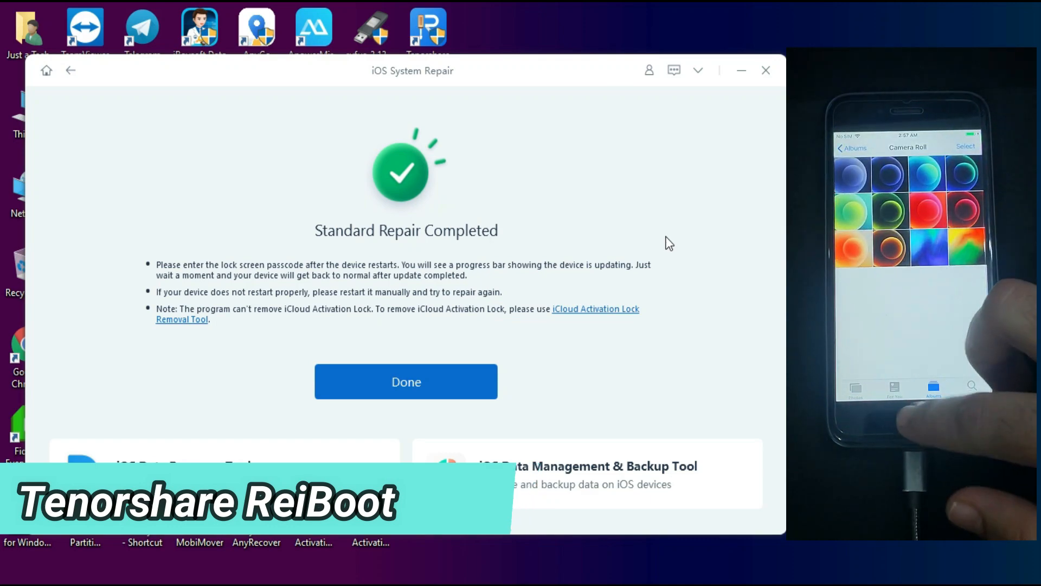
pyautogui.click(406, 381)
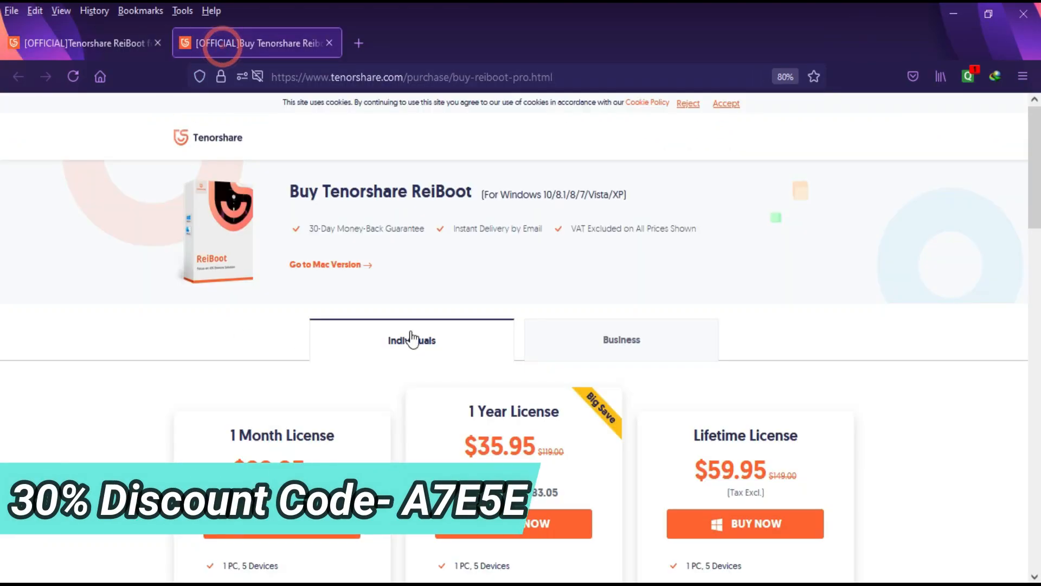
pyautogui.click(82, 42)
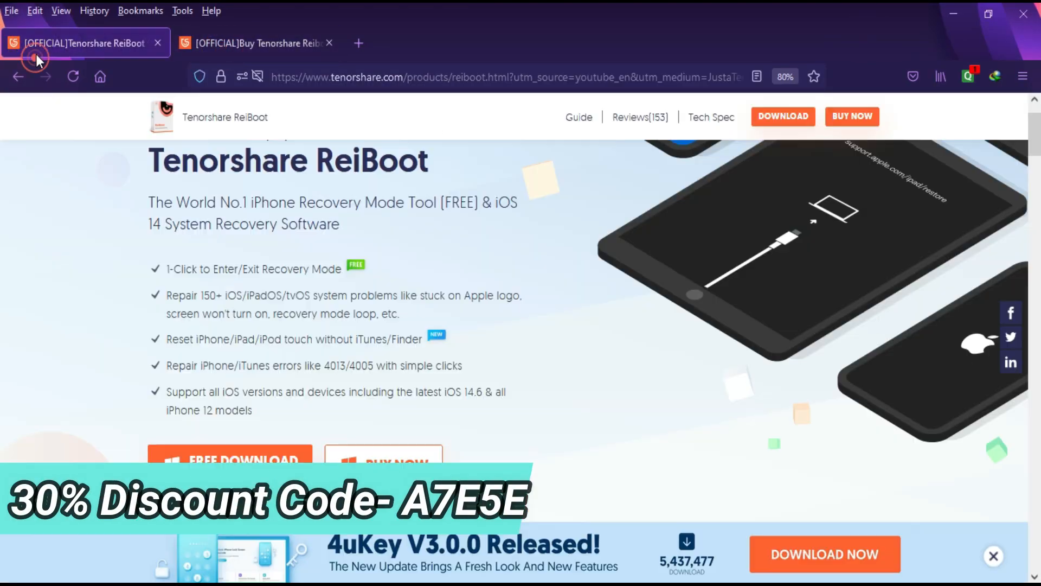